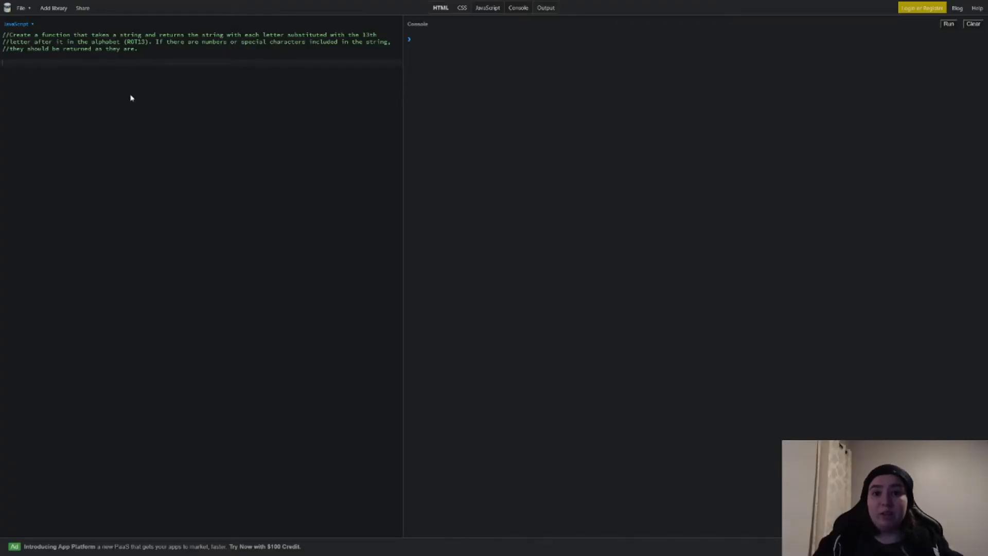
- Write comments planning a function that accepts a message and a string of the alphabet
{"action": "type", "text": "//create a fun"}
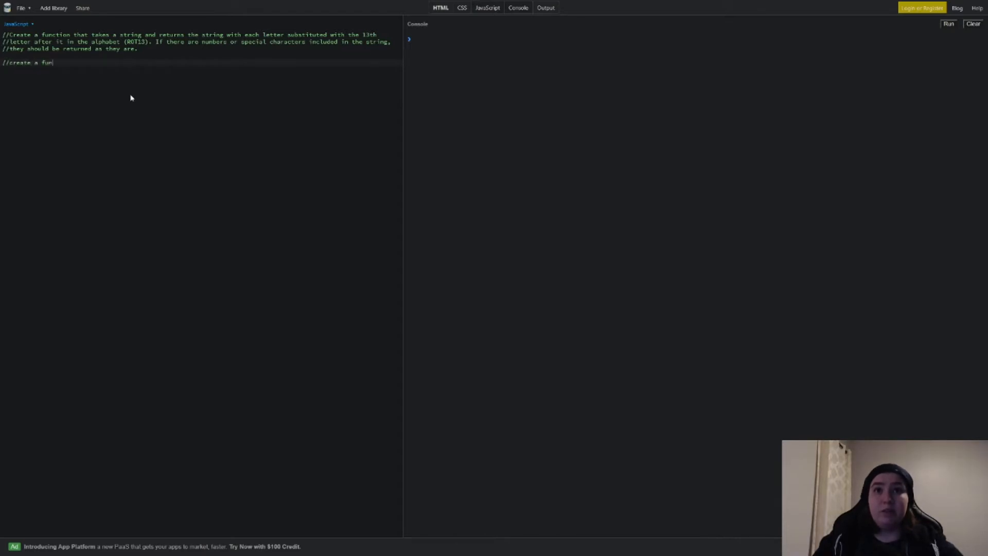
{"action": "type", "text": "ction that accepts a me"}
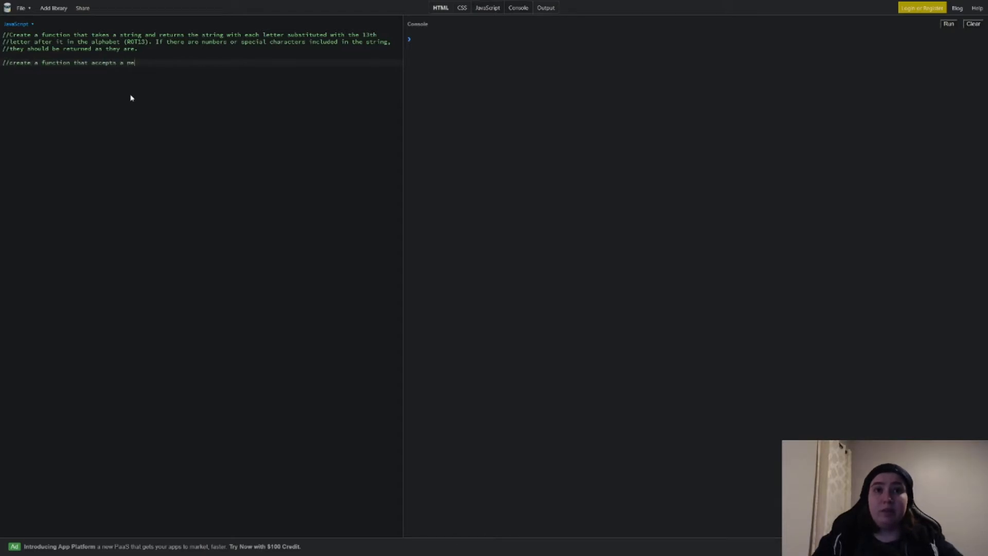
{"action": "type", "text": "ssage"}
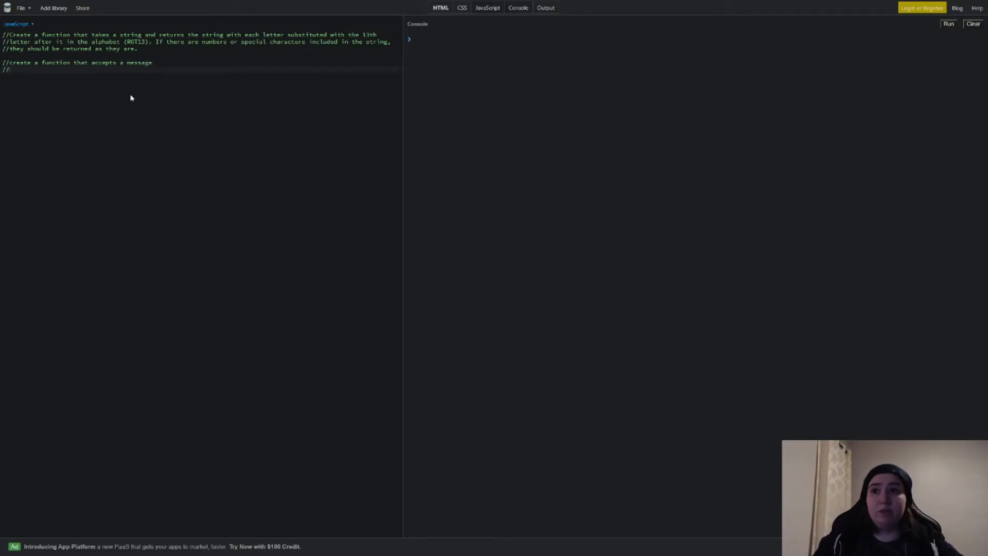
{"action": "type", "text": "create a variable that hol"}
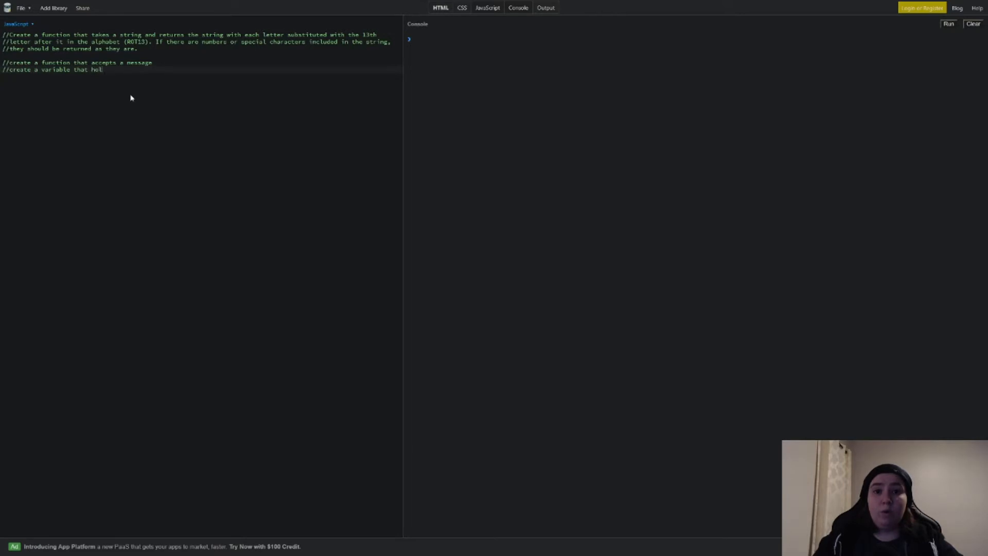
{"action": "type", "text": "d a string"}
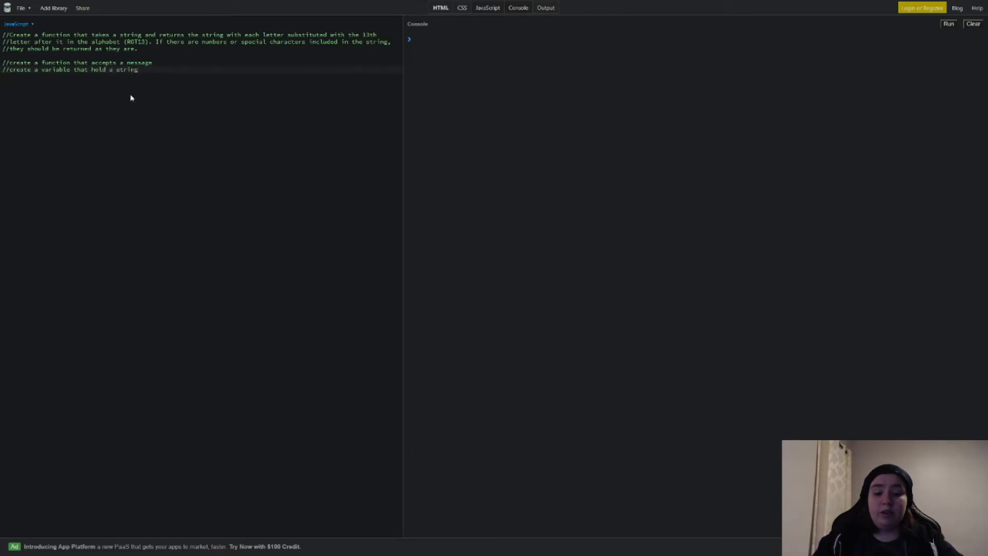
{"action": "type", "text": "of the a"}
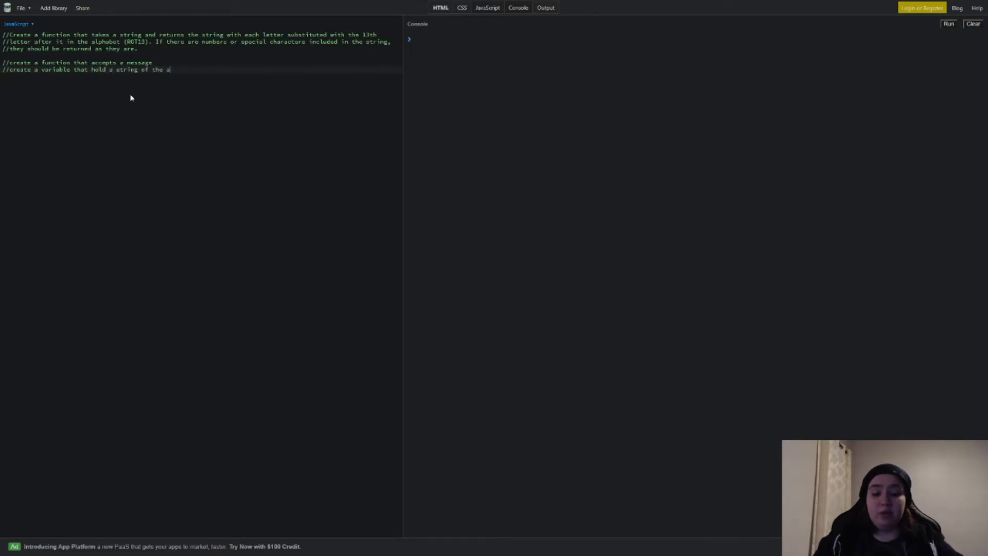
{"action": "type", "text": "lphabet"}
{"action": "type", "text": "//create another"}
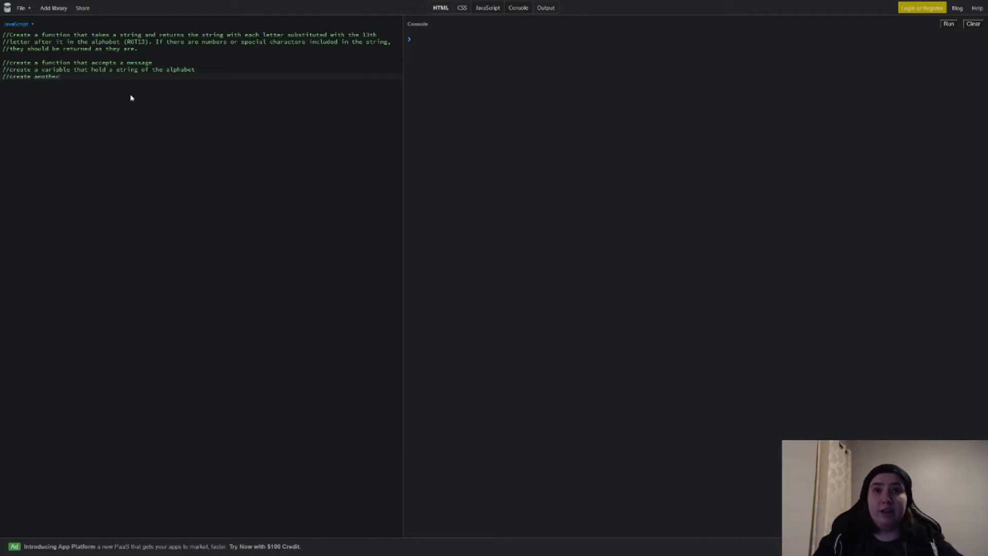
- Add comments for a ciphered-alphabet variable and replacing letters by index
{"action": "type", "text": "variable that has the"}
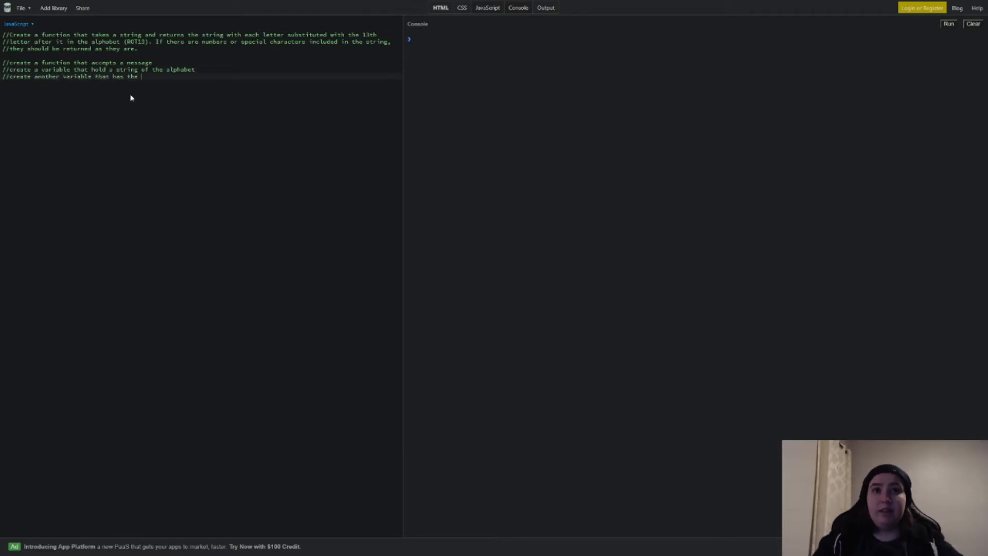
{"action": "type", "text": "ciphered version of that"}
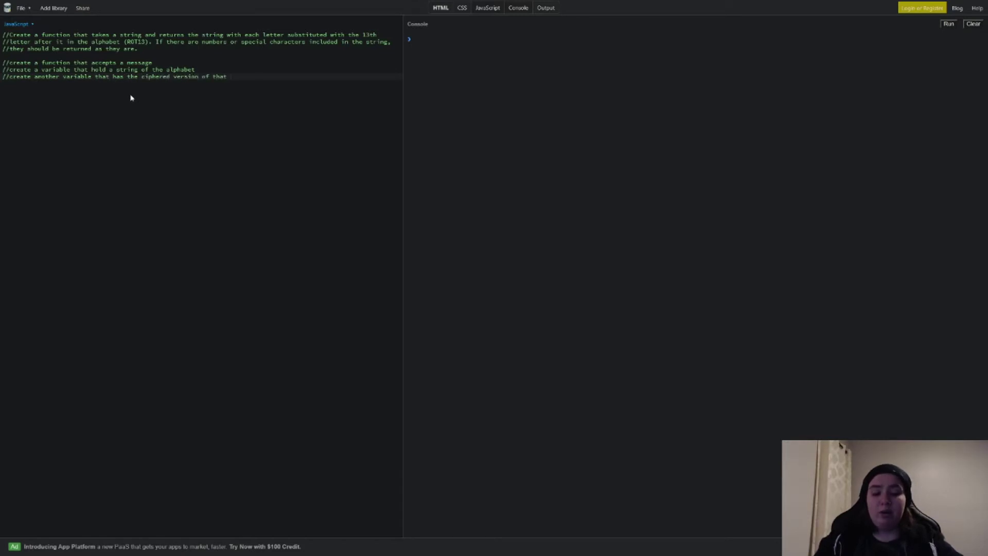
{"action": "type", "text": "alphabet"}
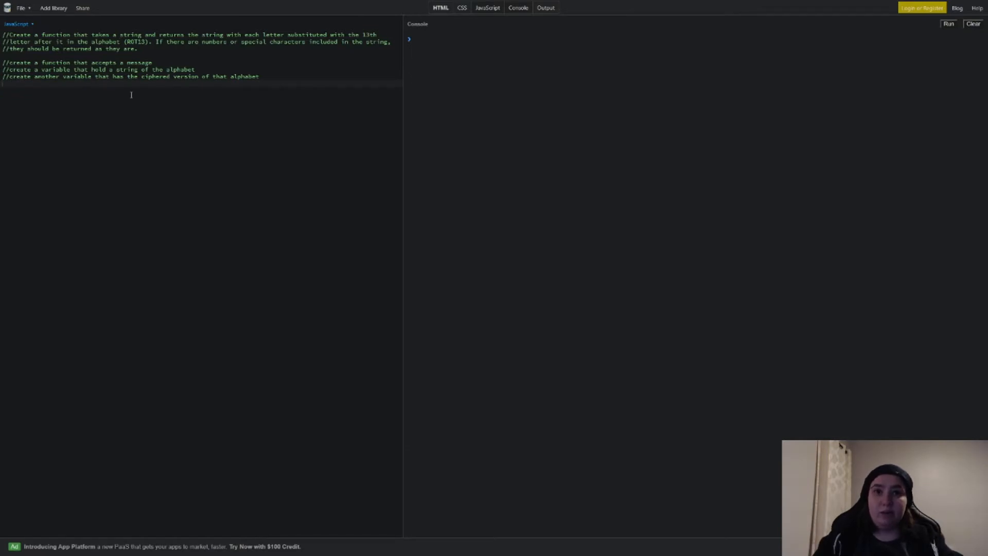
{"action": "type", "text": "//replace based off of in"}
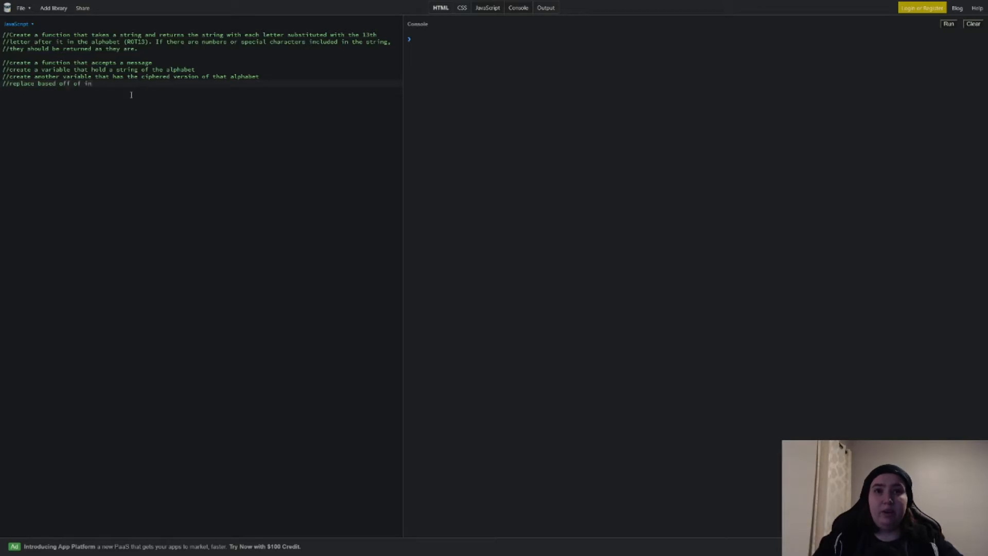
{"action": "type", "text": "dex"}
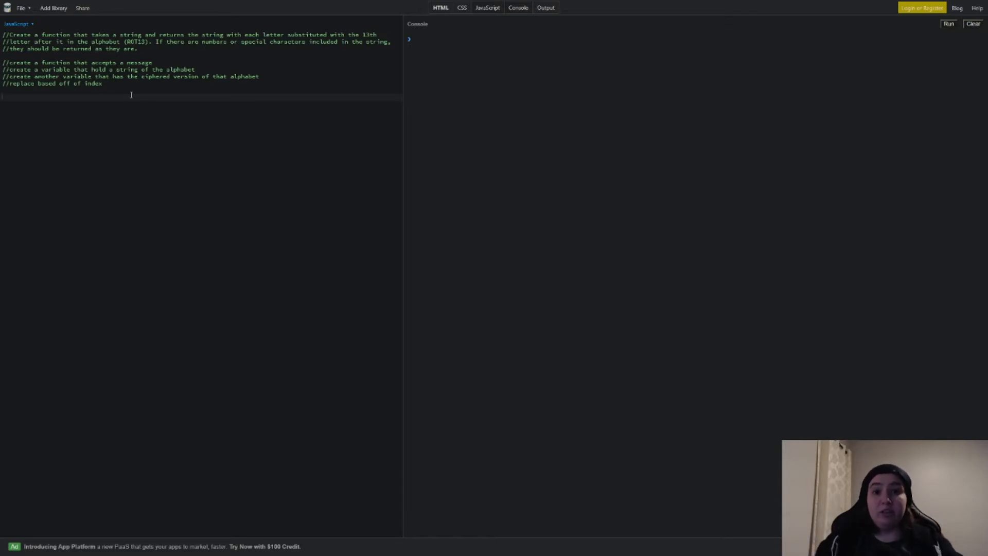
{"action": "mouse_move", "coordinate": [110, 142]}
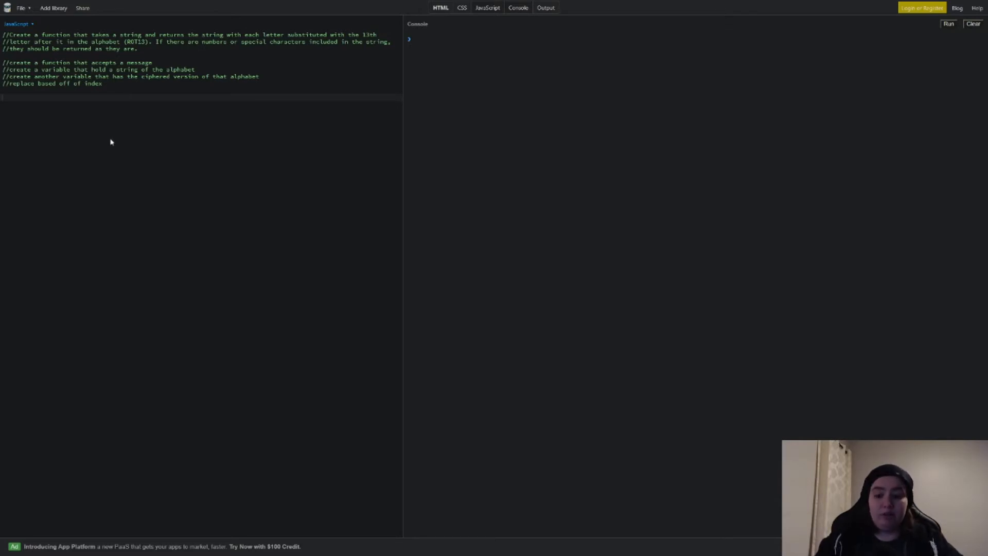
- Declare const rot13 with alphabet and cipher constants, the cipher being n–m/N–M shifted by 13
{"action": "type", "text": "const rot13(){"}
{"action": "type", "text": "const cipher = '"}
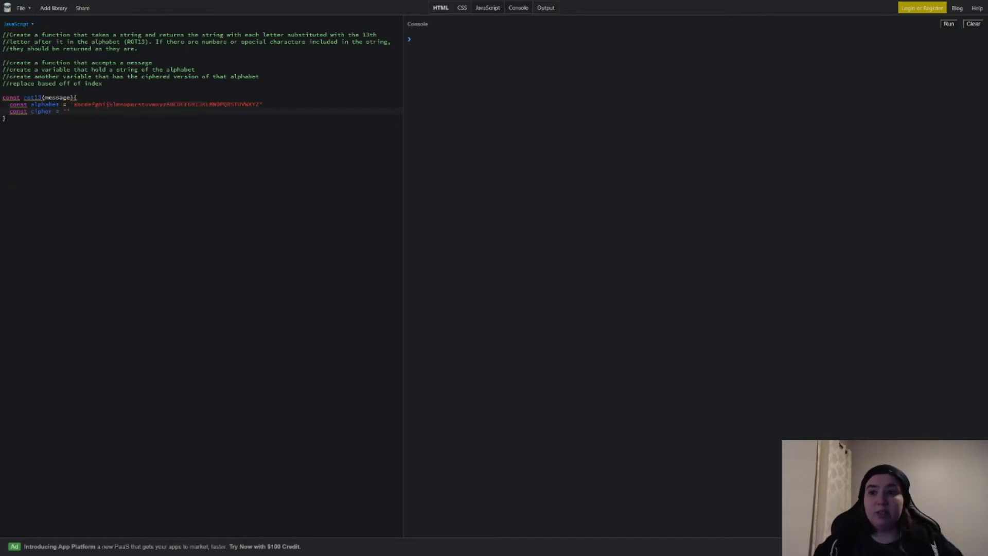
{"action": "type", "text": "nopqrstuvwxyzabcdefghijklmNOPQRSTUVWXYZABCDEFGHIJKLM"}
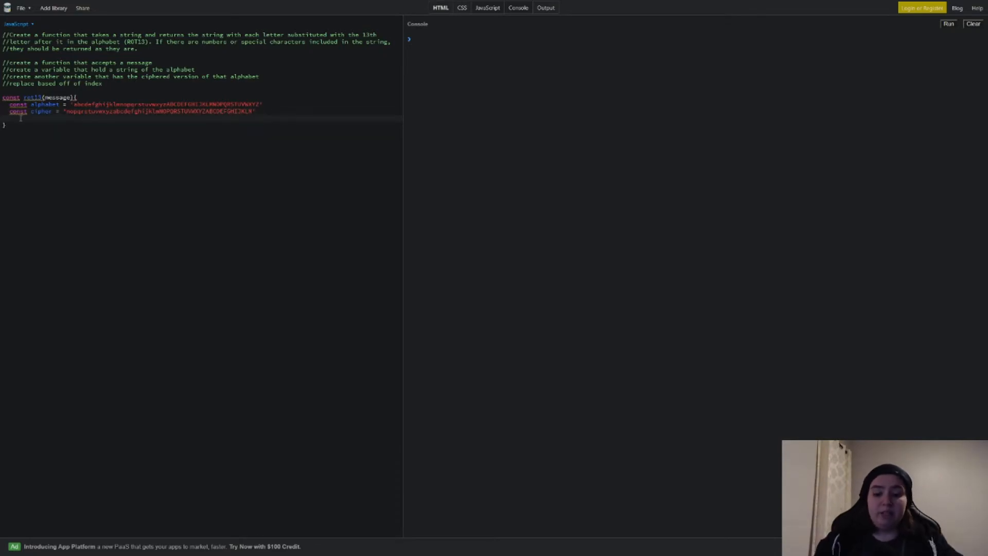
- Return message.replace(/[a-z]/gi, letter => cipher[alphabet.index(letter)])
{"action": "type", "text": "return"}
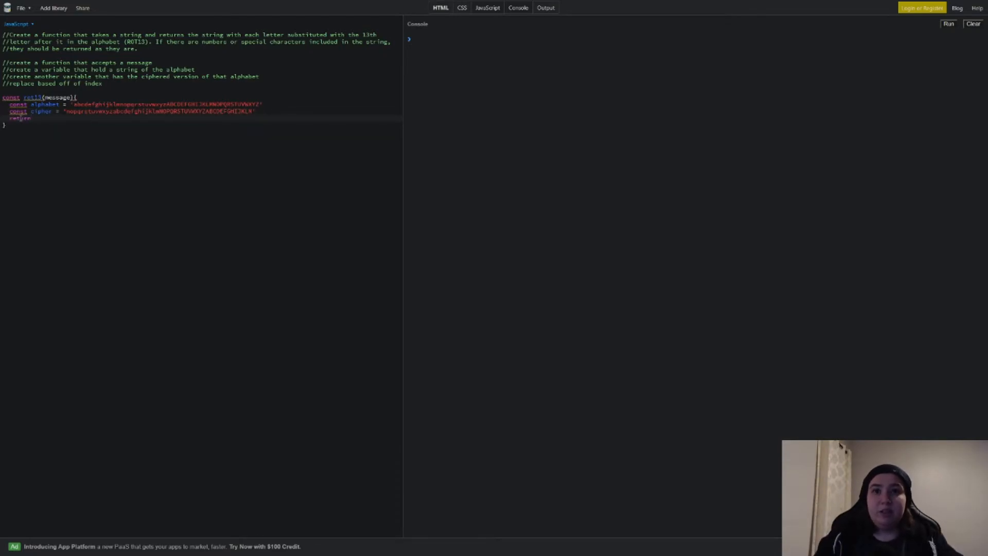
{"action": "type", "text": "message.replace()"}
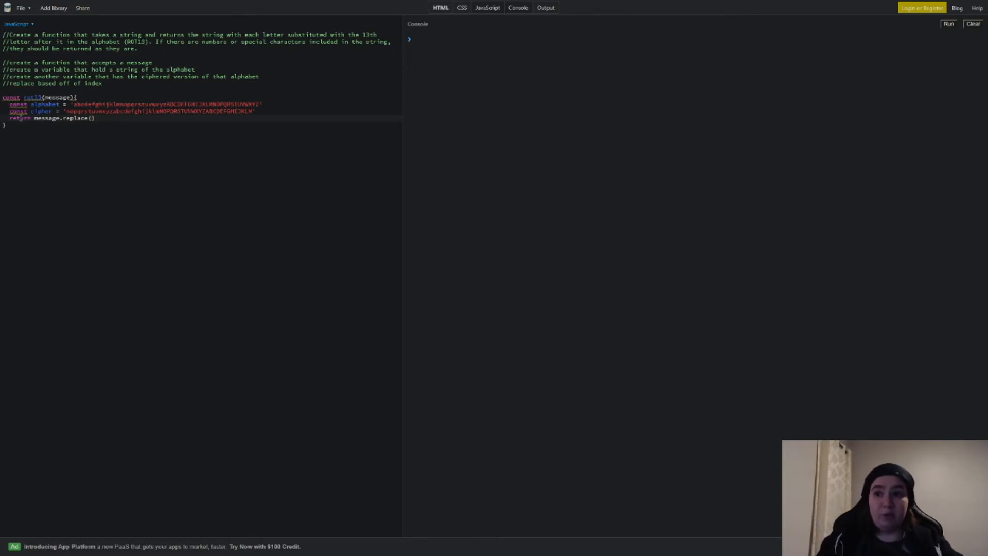
{"action": "type", "text": "/[]"}
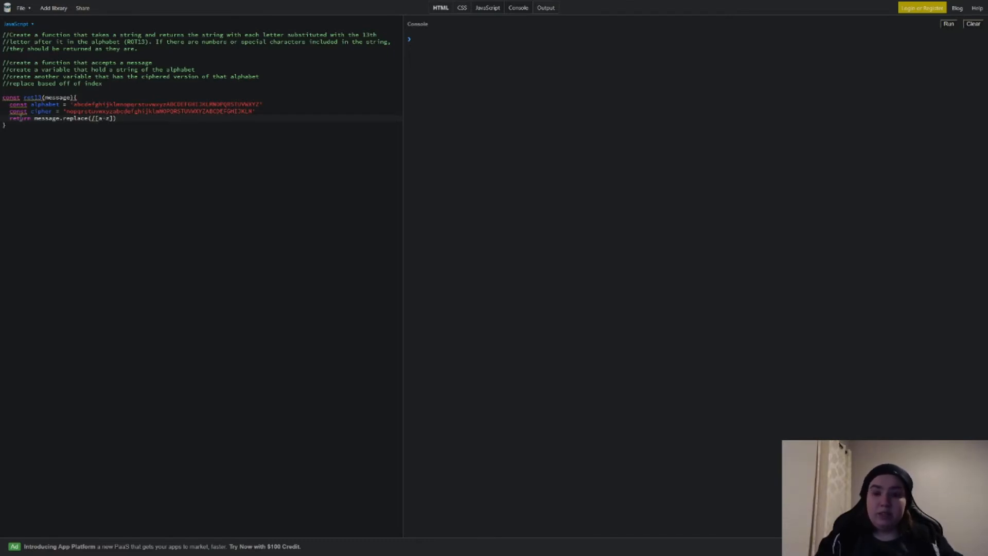
{"action": "type", "text": "/gi, letter => cipher["}
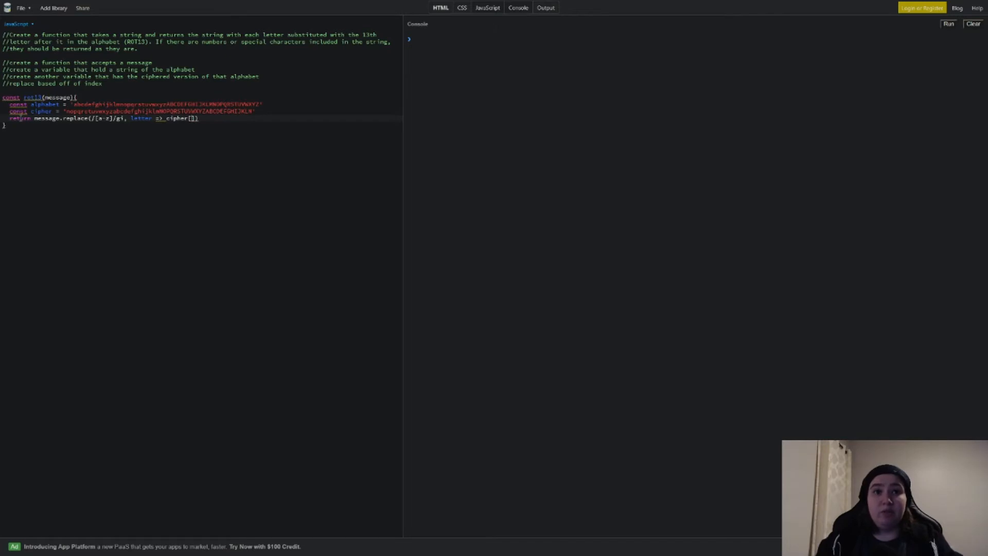
{"action": "type", "text": "alphabet.index("}
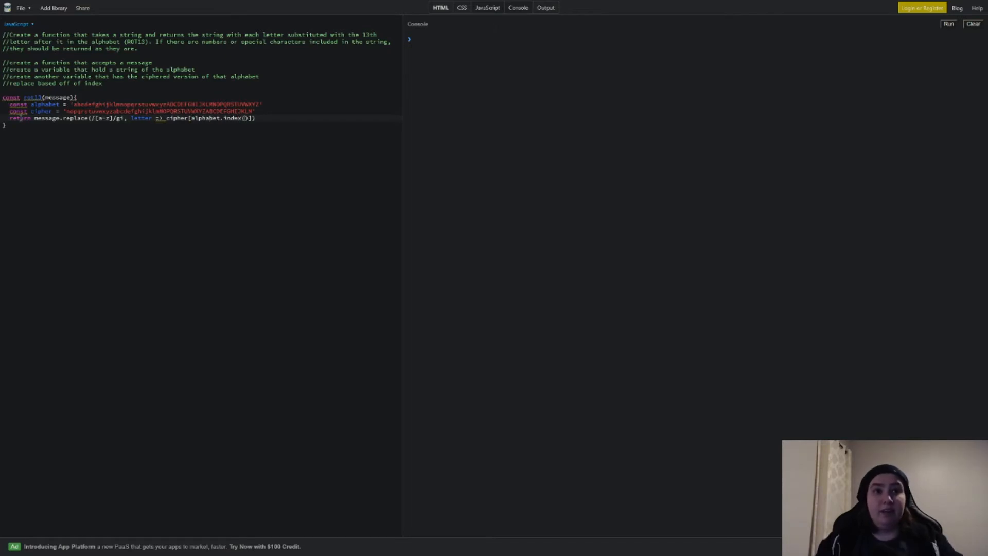
{"action": "type", "text": "letter"}
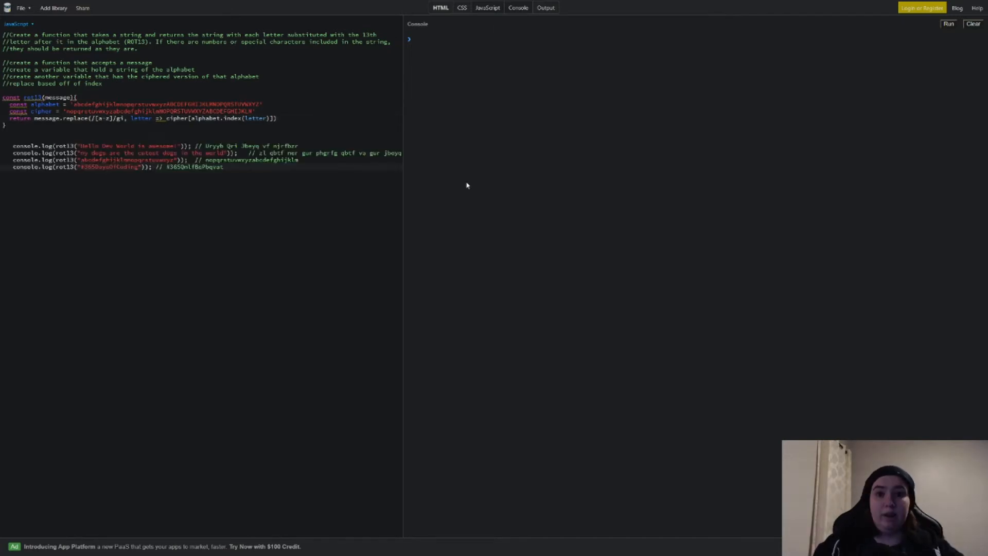
- Run the arrow-function rot13 with test logs, getting a missing-initializer SyntaxError
{"action": "left_click", "coordinate": [949, 23]}
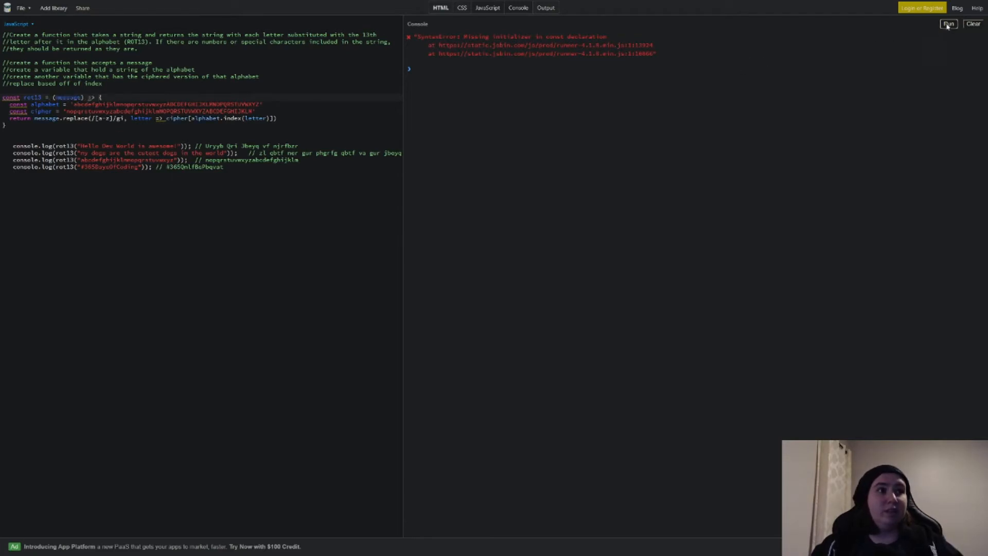
- Run the code with alphabet.indexOf so the console prints the four ciphered test strings
{"action": "left_click", "coordinate": [948, 23]}
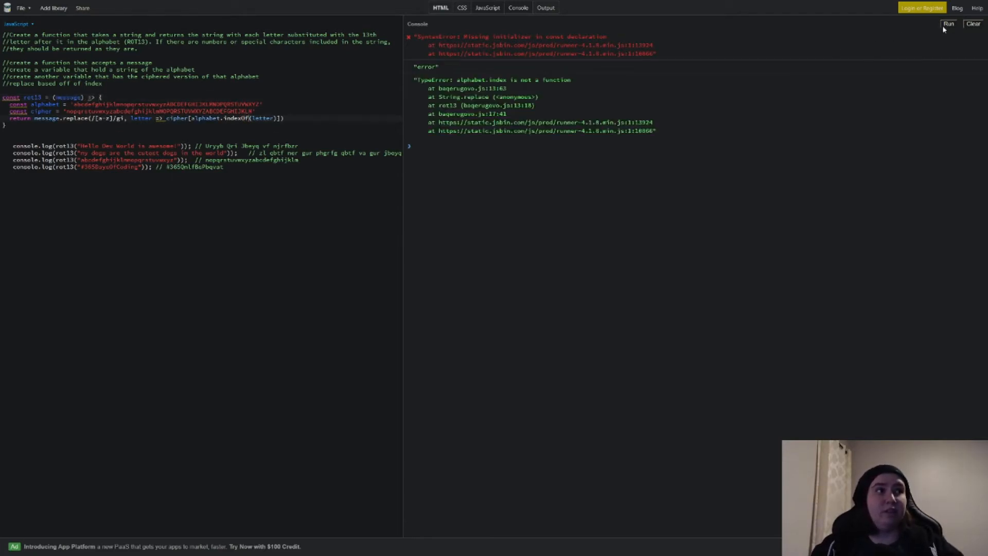
{"action": "left_click", "coordinate": [948, 24]}
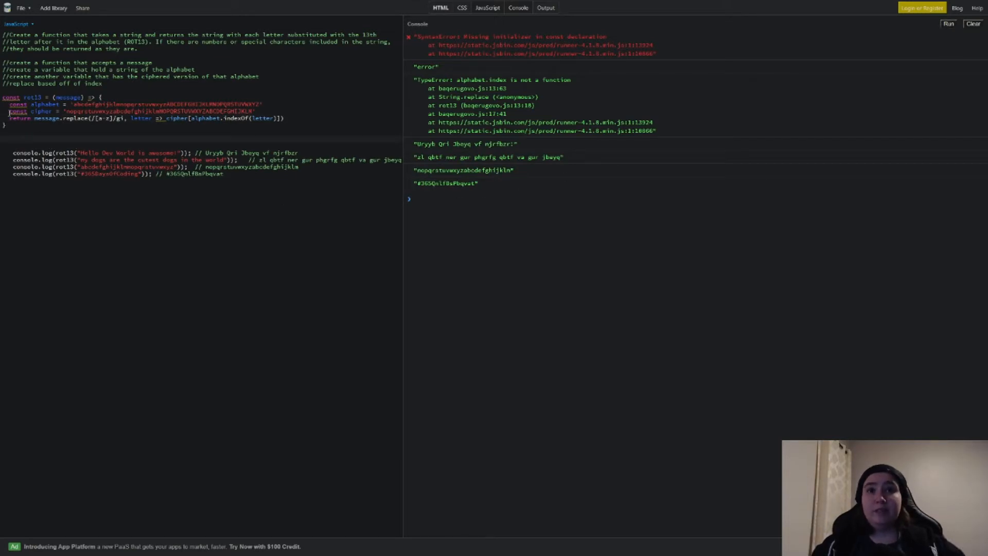
{"action": "mouse_move", "coordinate": [11, 97]}
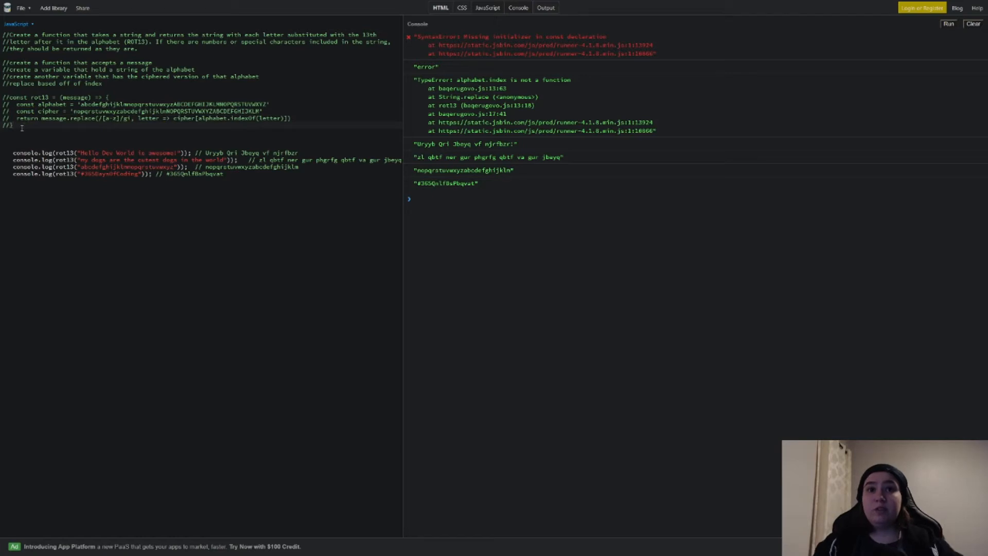
- Write const rot13 = (message) => { } with an a–z/A–Z alphabet constant inside
{"action": "type", "text": "const"}
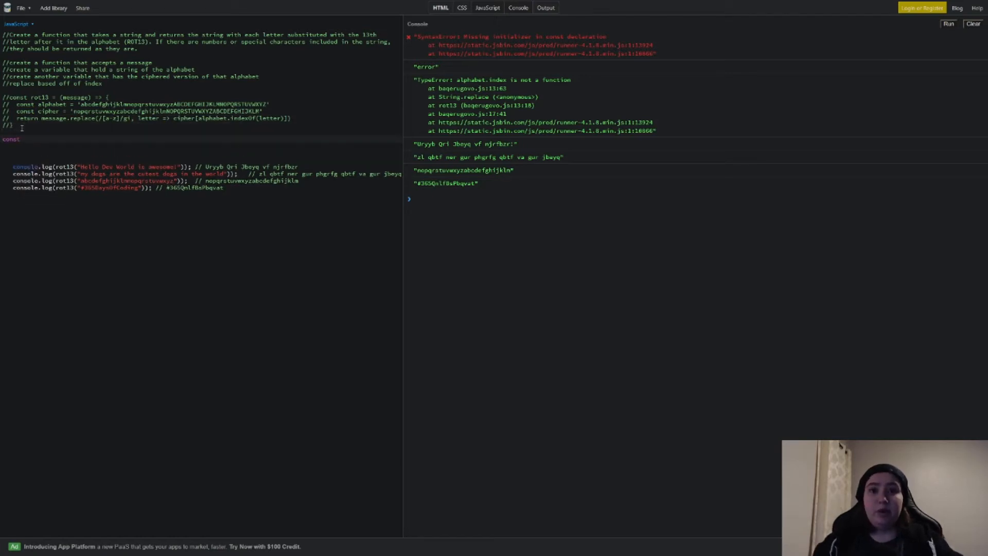
{"action": "type", "text": "ret"}
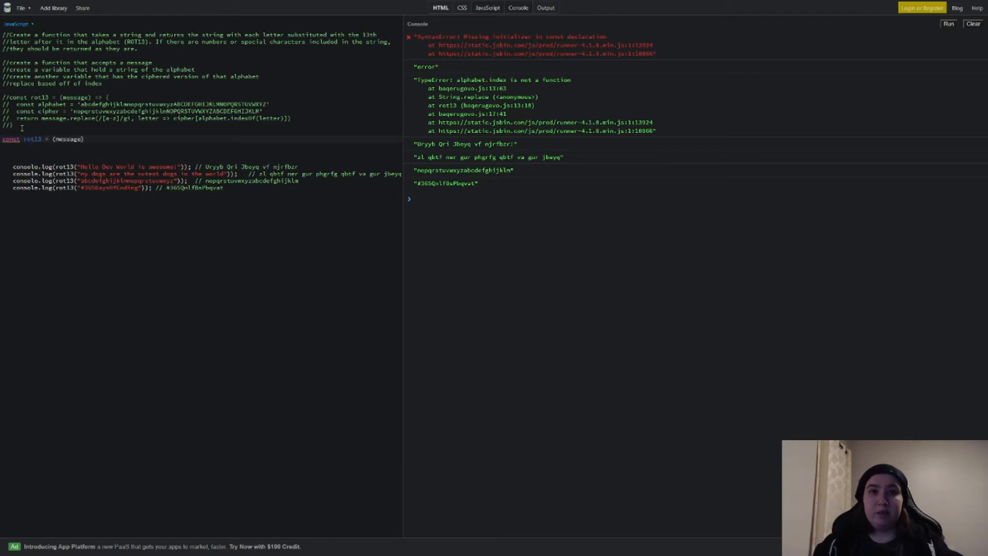
{"action": "type", "text": "=> {"}
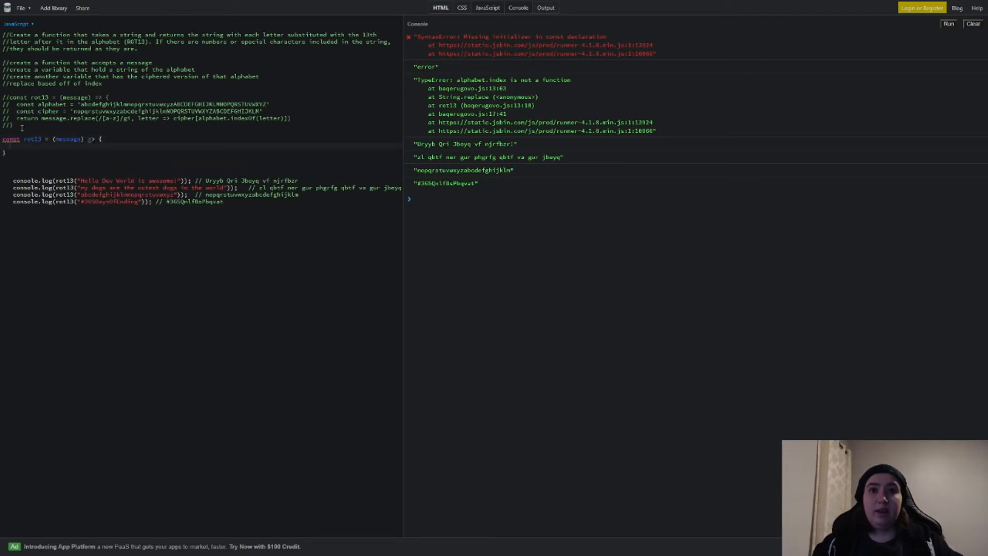
{"action": "type", "text": "co"}
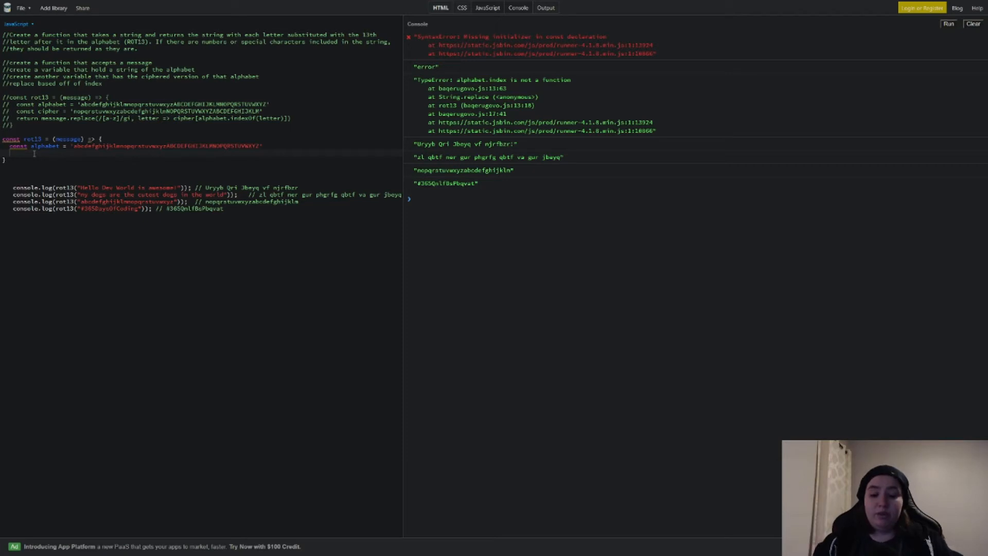
- Return message.replace mapping each letter to alphabet[alphabet.indexOf(letter) + 13] and run it
{"action": "type", "text": "return res"}
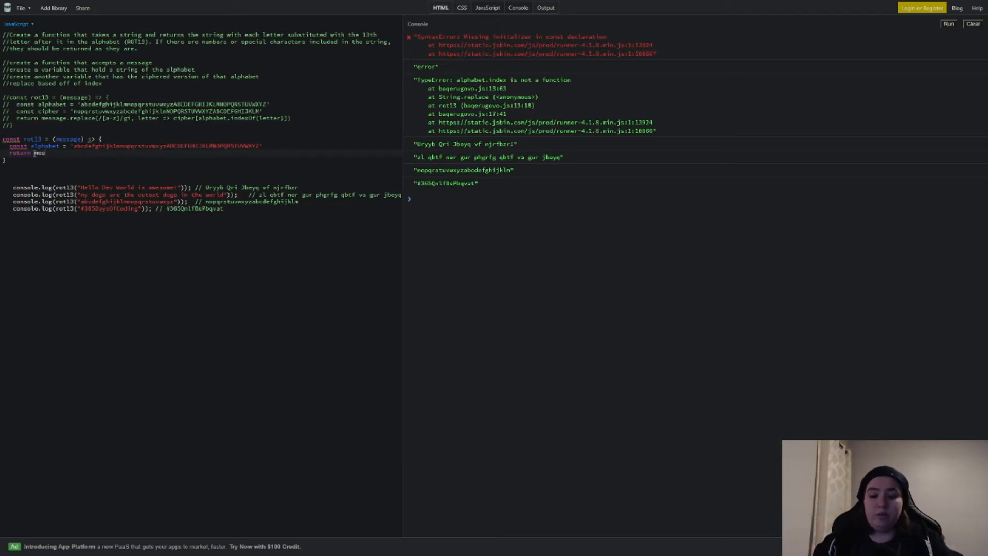
{"action": "type", "text": "message.replace()"}
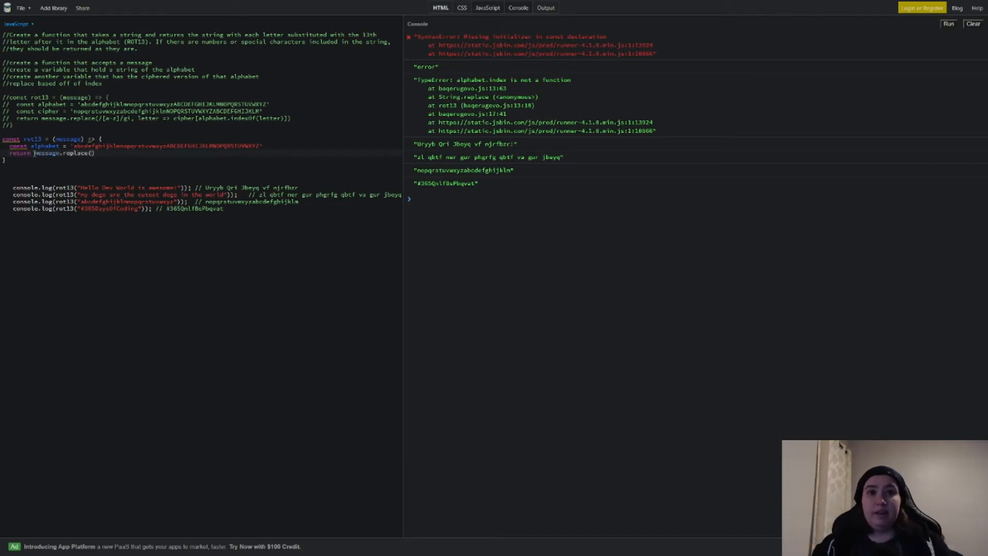
{"action": "type", "text": "//"}
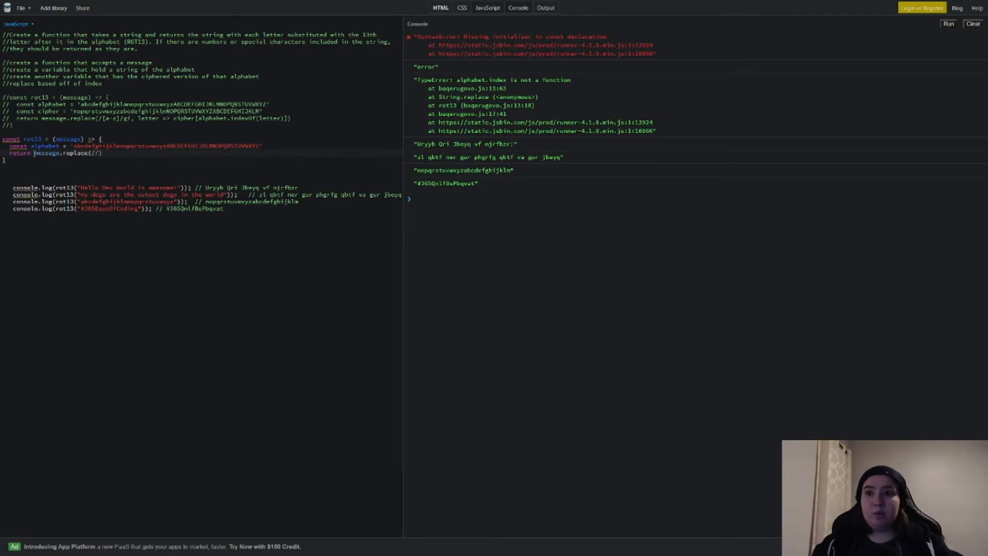
{"action": "type", "text": "[]"}
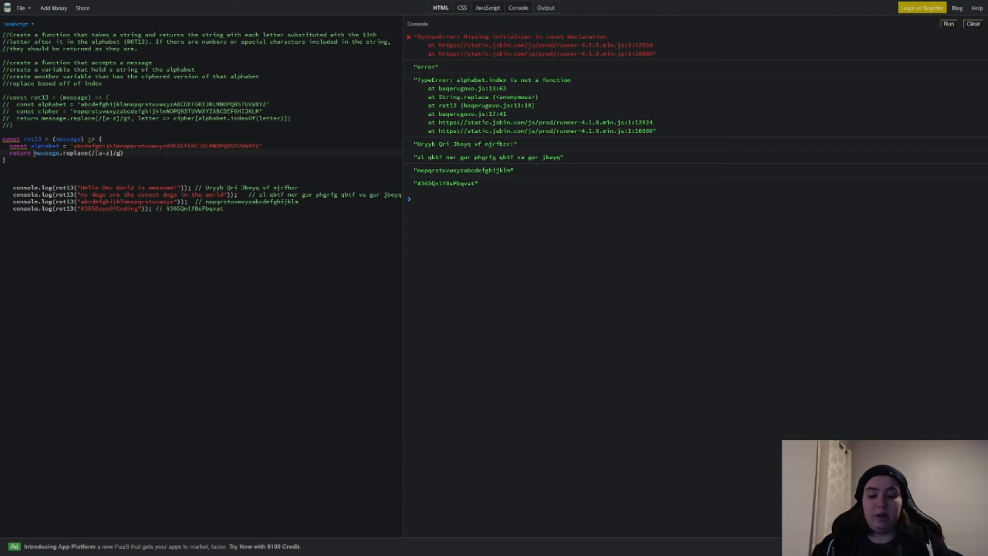
{"action": "type", "text": "i, letter =>"}
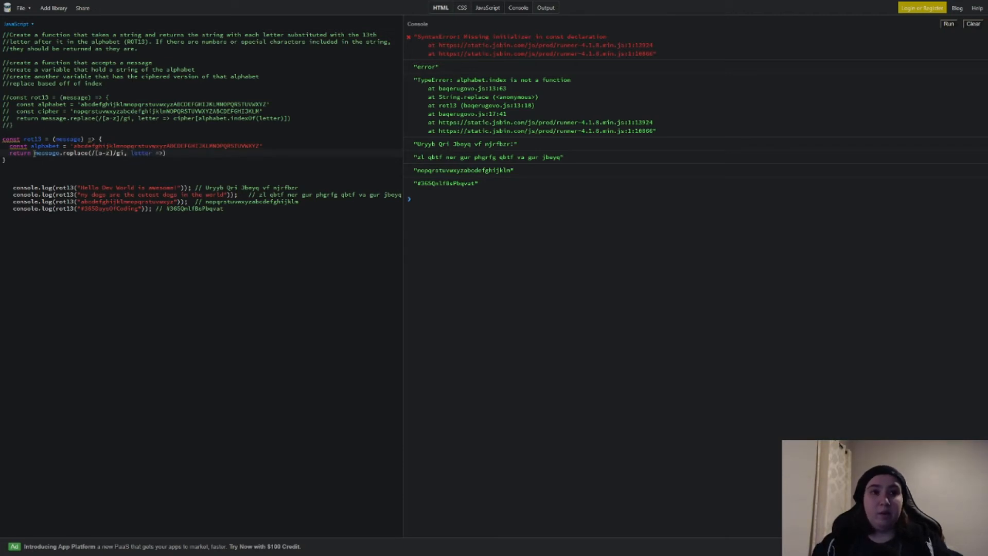
{"action": "type", "text": "alphabet["}
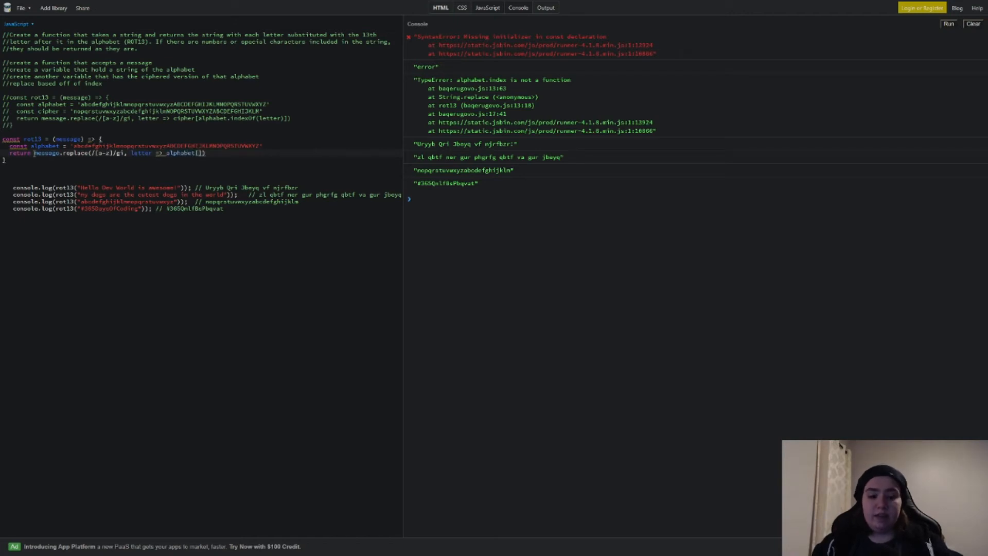
{"action": "type", "text": "alpha.indexOf(letter) +"}
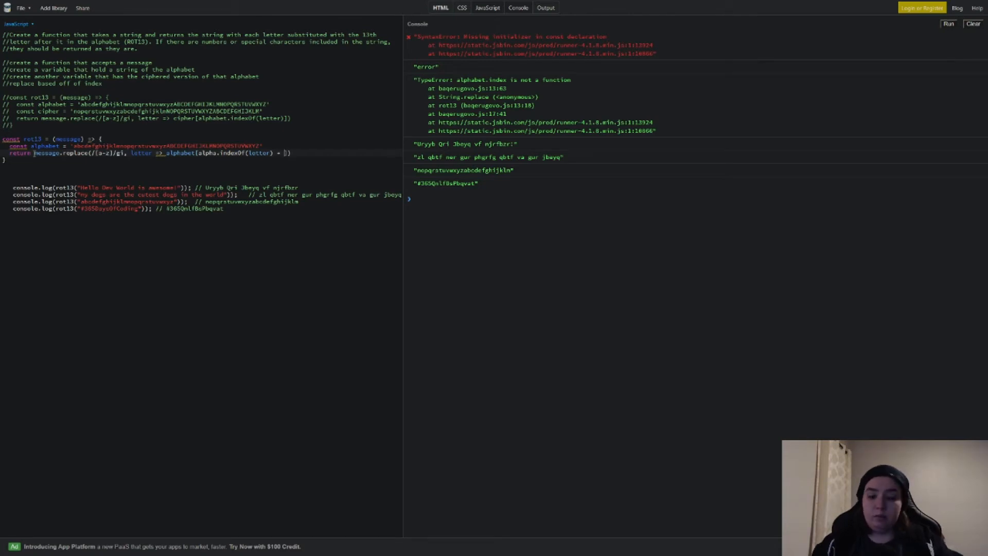
{"action": "left_click", "coordinate": [948, 23]}
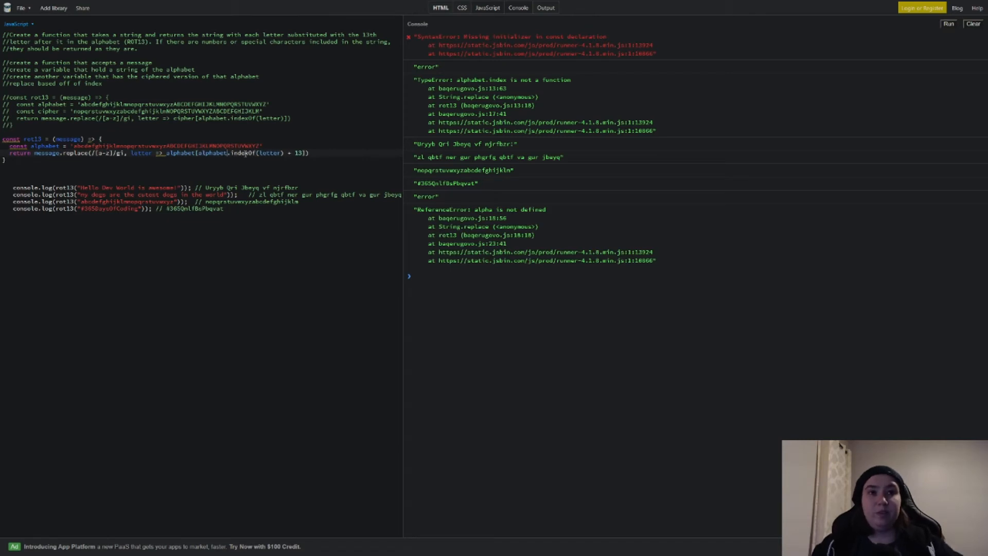
- Run the second rot13, see output containing undefined, and comment that solution out
{"action": "left_click", "coordinate": [948, 24]}
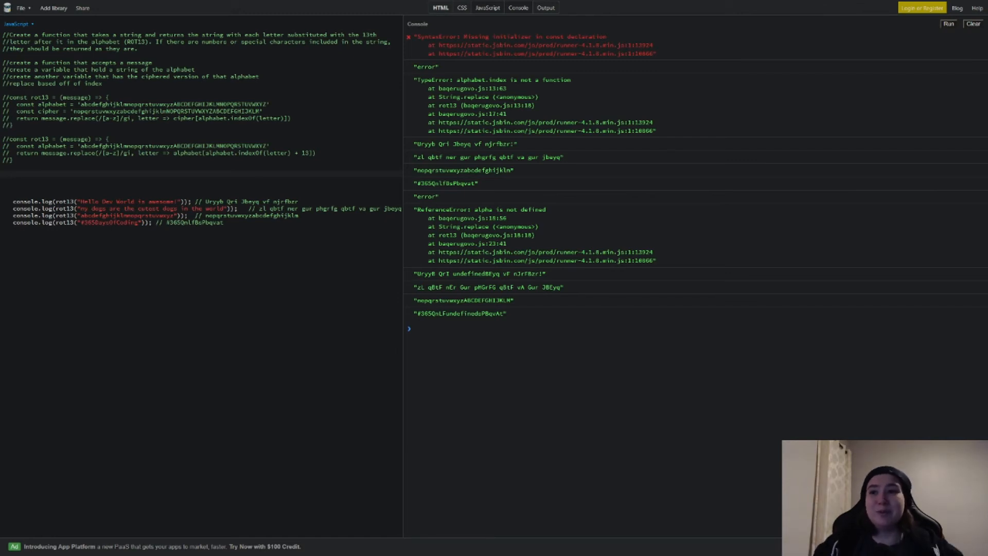
- Write a third rot13 returning message.replace(/[a-z]/gi, letter => String.fromCharCode())
{"action": "type", "text": "const rot13 = (messa) => {"}
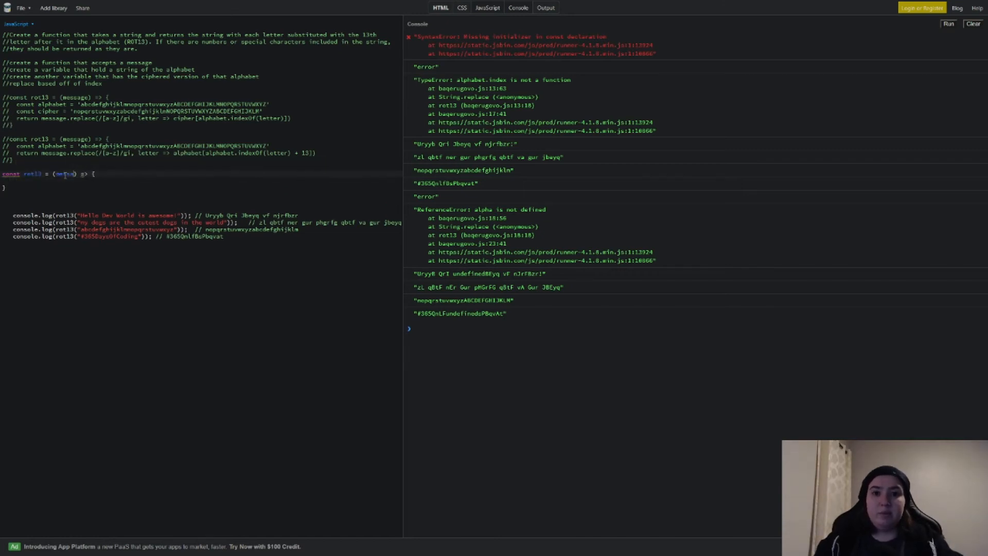
{"action": "type", "text": "return"}
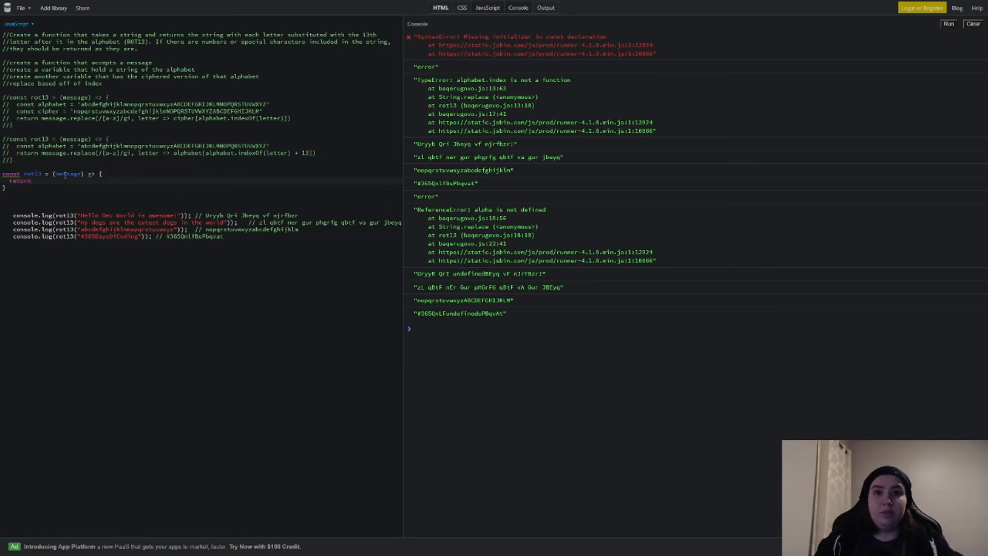
{"action": "type", "text": "message."}
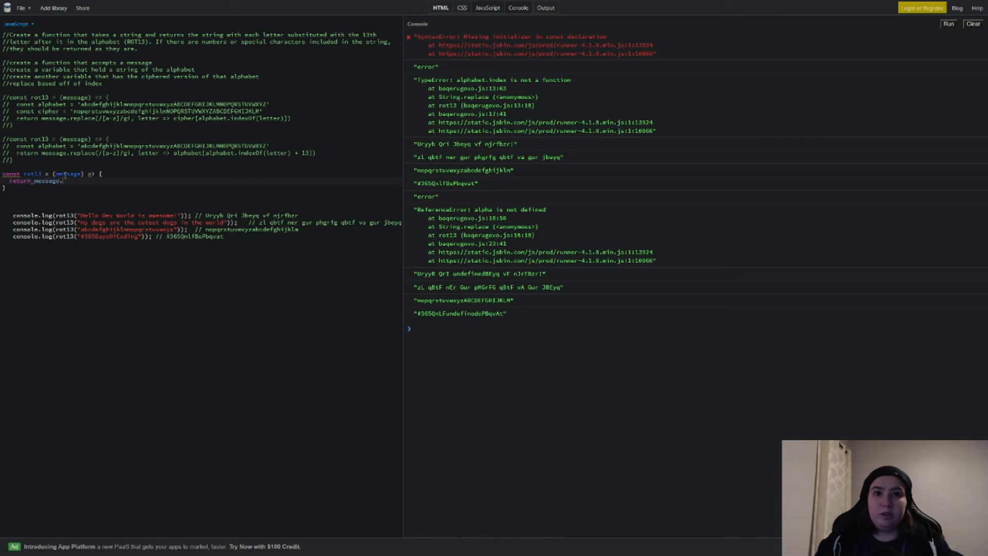
{"action": "type", "text": ".replace(//)"}
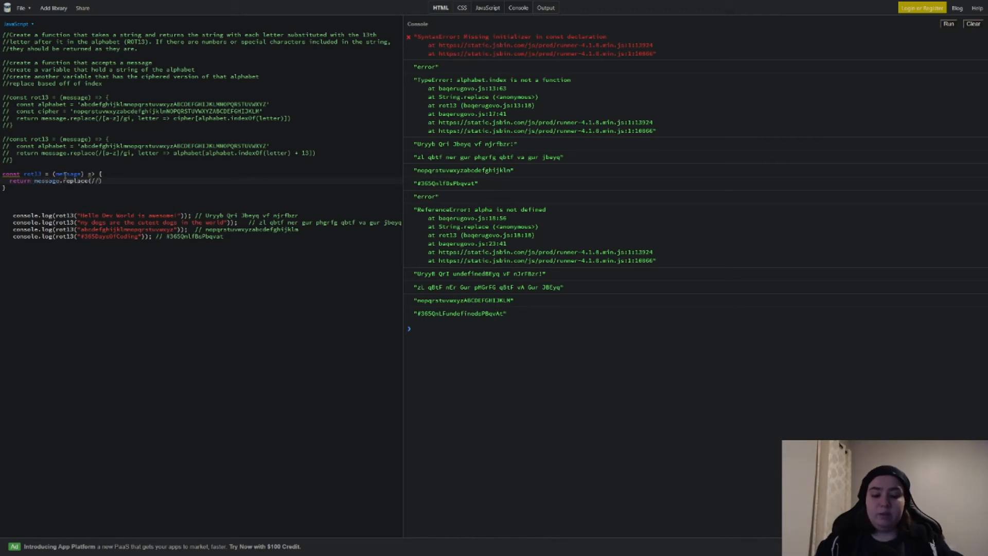
{"action": "type", "text": "[a-z]"}
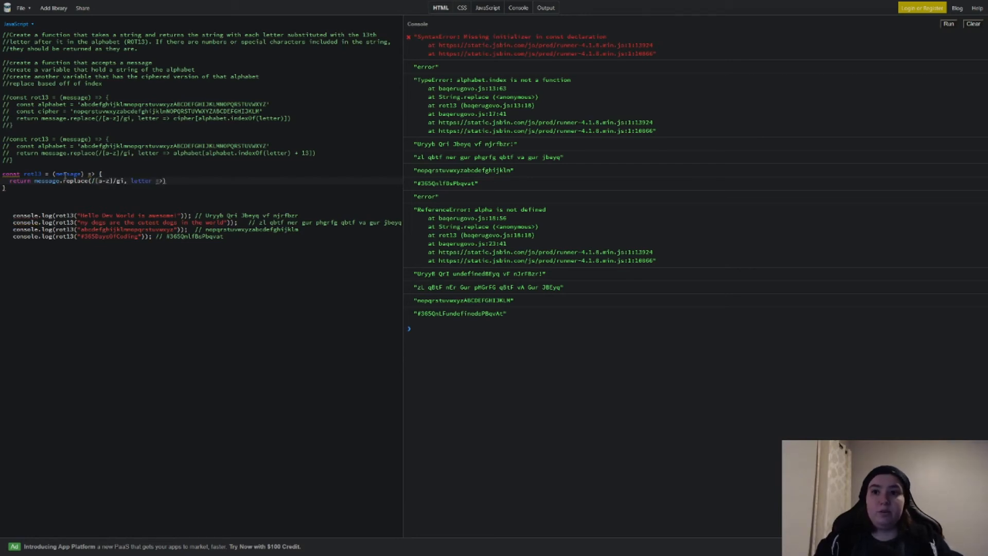
{"action": "type", "text": "String.from"}
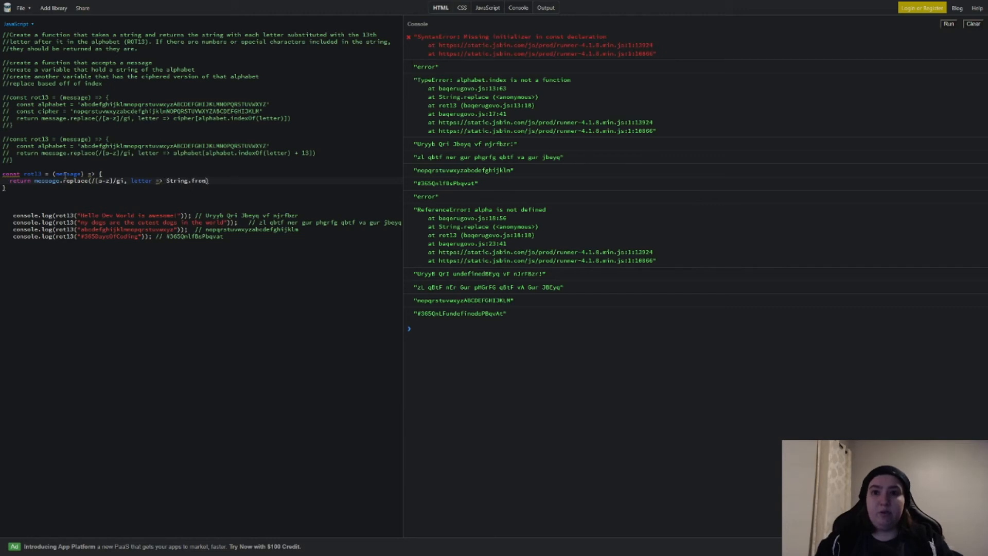
{"action": "type", "text": "CharCode()"}
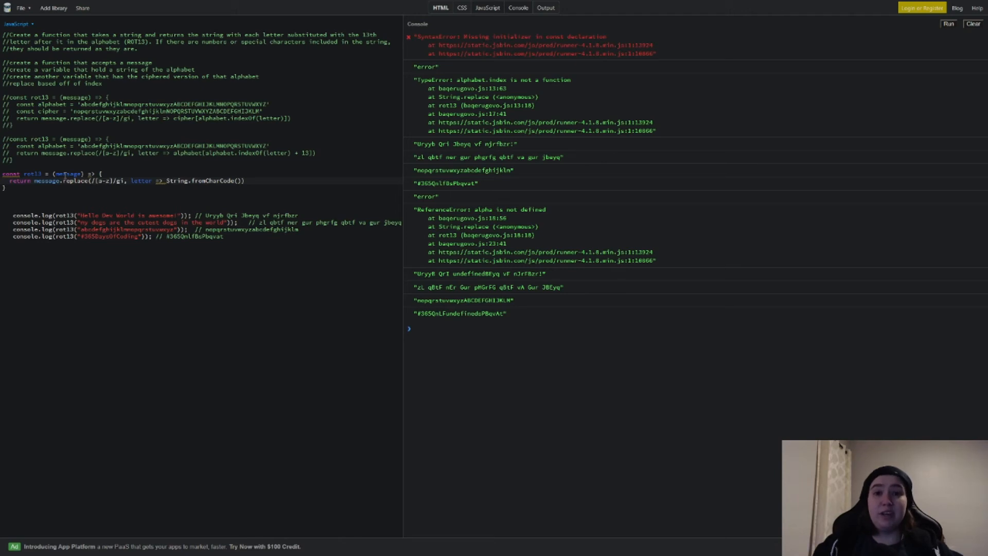
- Fill fromCharCode with letter.charCodeAt(0) + (letter.toLowerCase() <= 'm' ? 13 : -13)
{"action": "key", "text": "ctrl+s"}
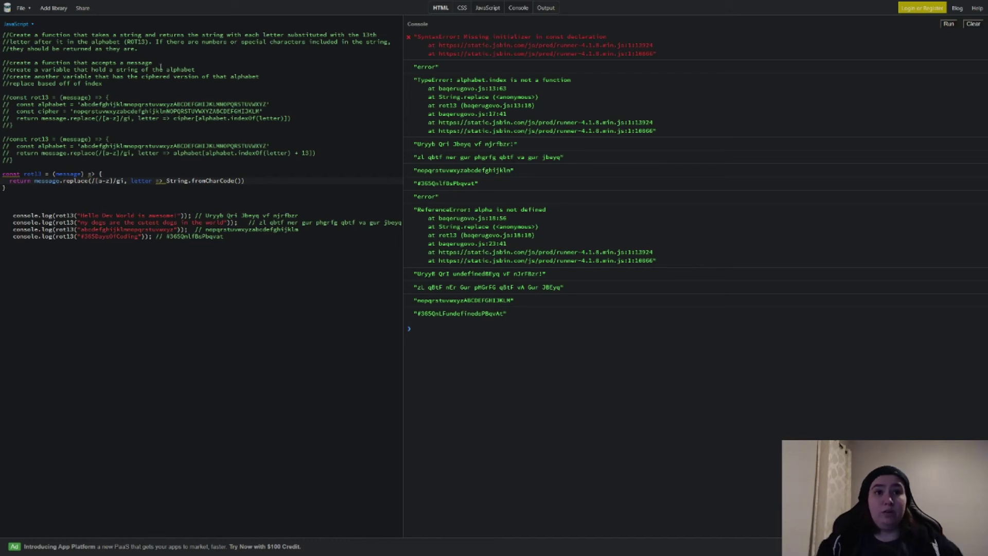
{"action": "type", "text": "lett.char"}
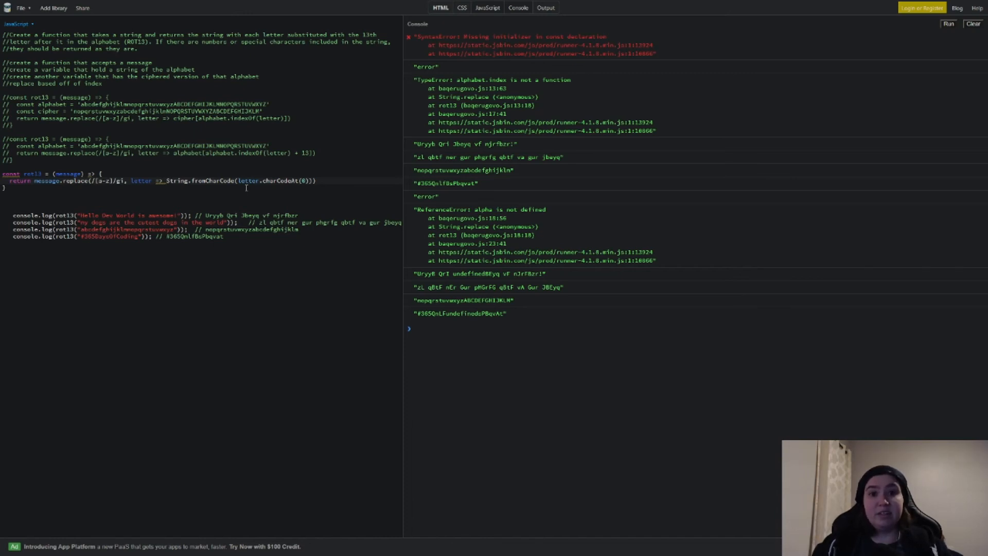
{"action": "type", "text": "+ ()"}
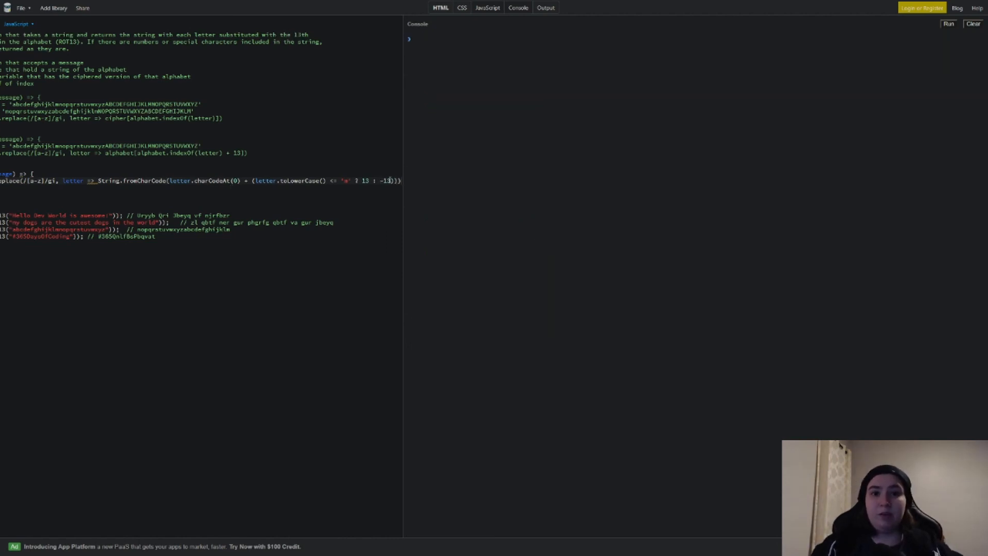
{"action": "mouse_move", "coordinate": [801, 110]}
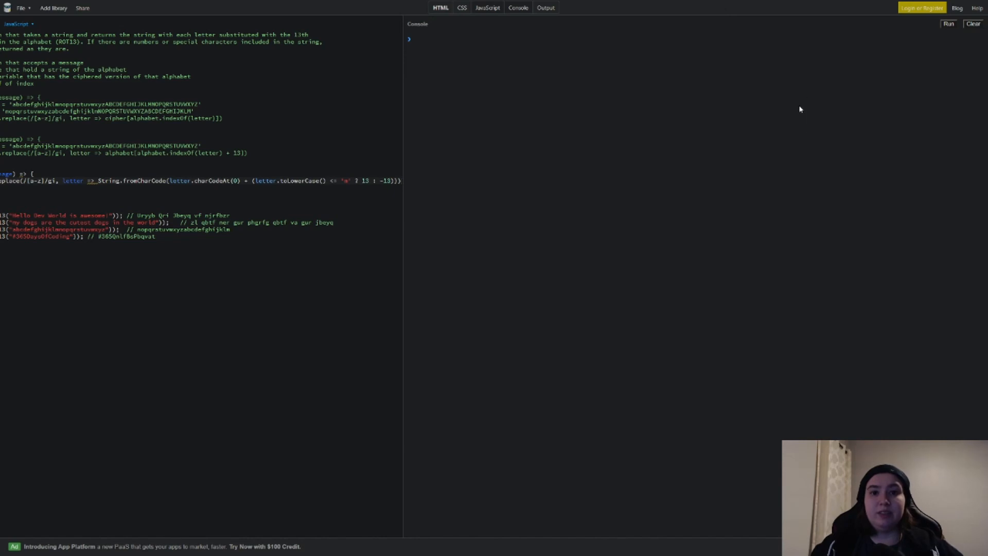
- Run the fromCharCode ROT13 solution to print the four ciphered test strings in the console
{"action": "left_click", "coordinate": [948, 24]}
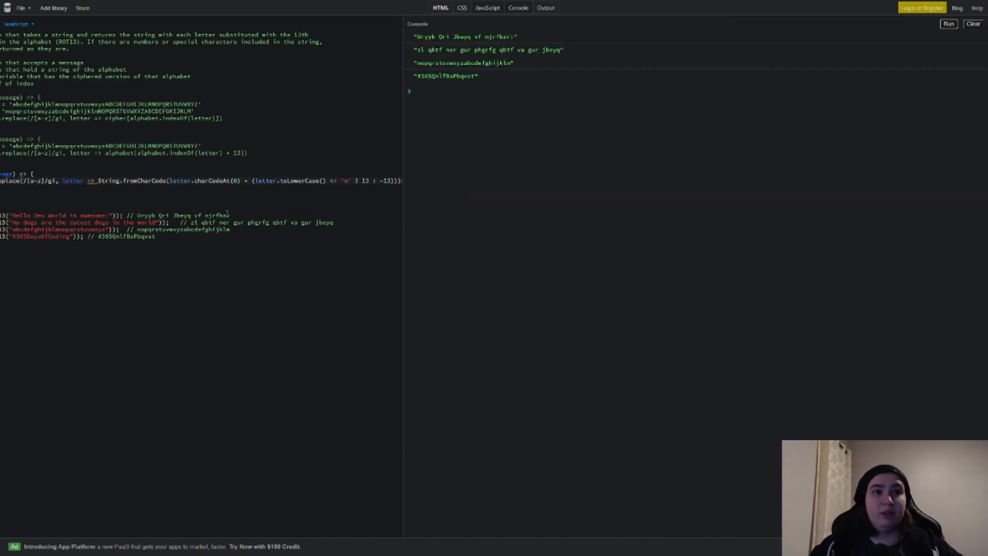